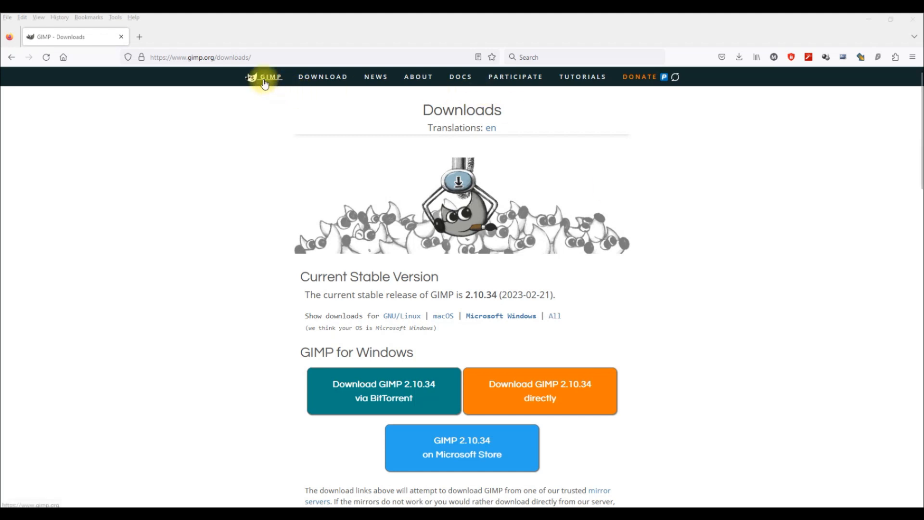
Visit the GIMP home and downloads pages, then return to GIMP's menus.
click(264, 77)
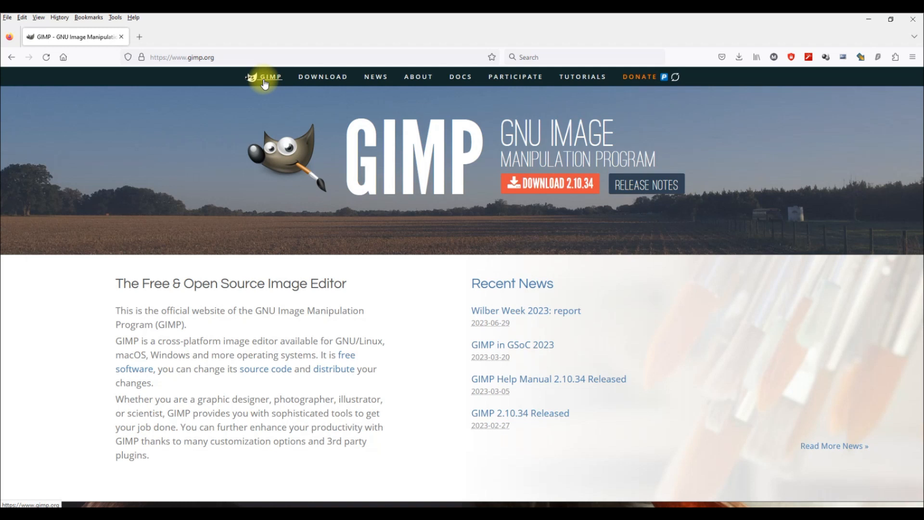
mouse_move(615, 281)
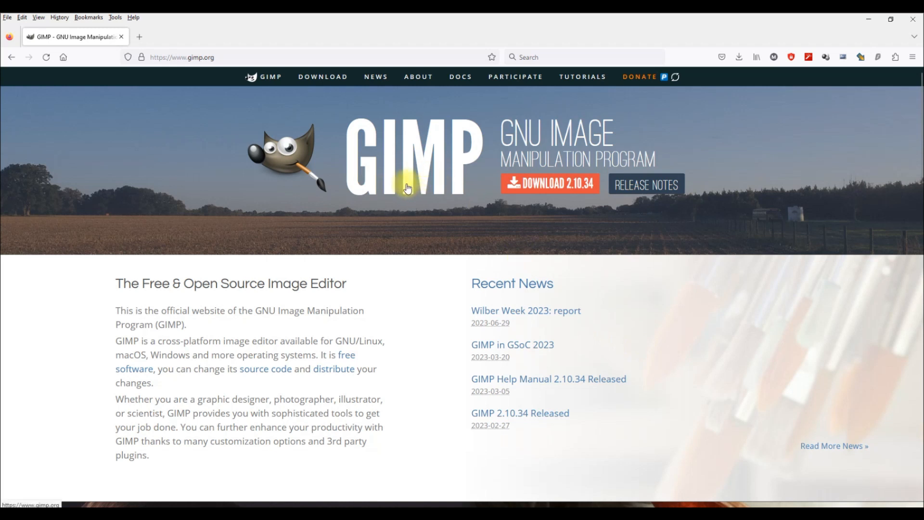
mouse_move(387, 194)
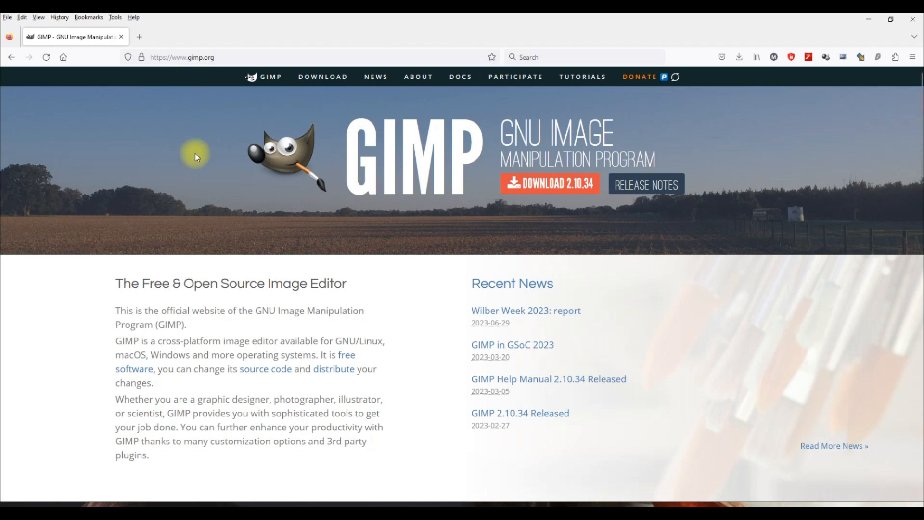
mouse_move(170, 154)
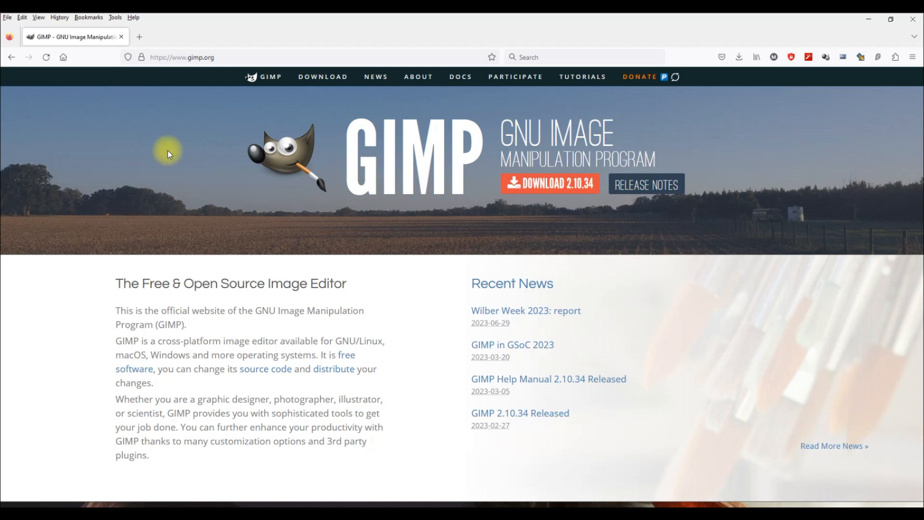
mouse_move(322, 77)
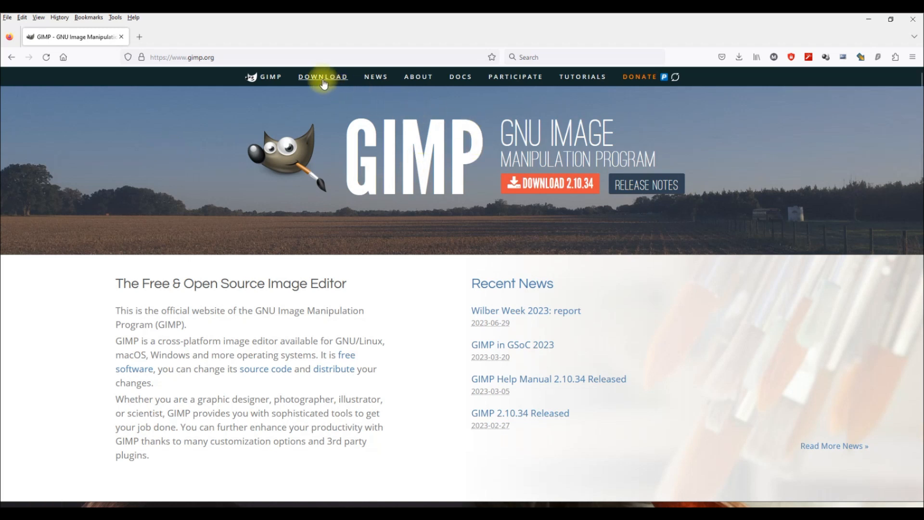
click(322, 77)
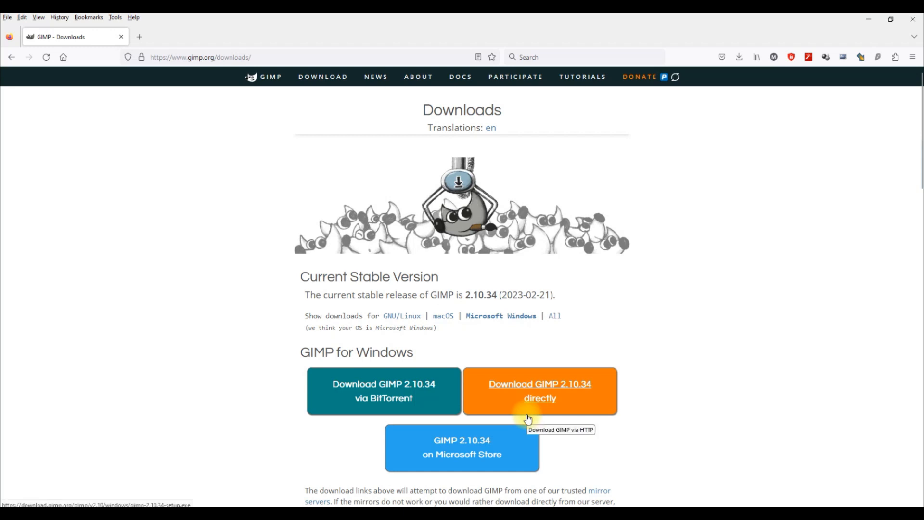
mouse_move(700, 303)
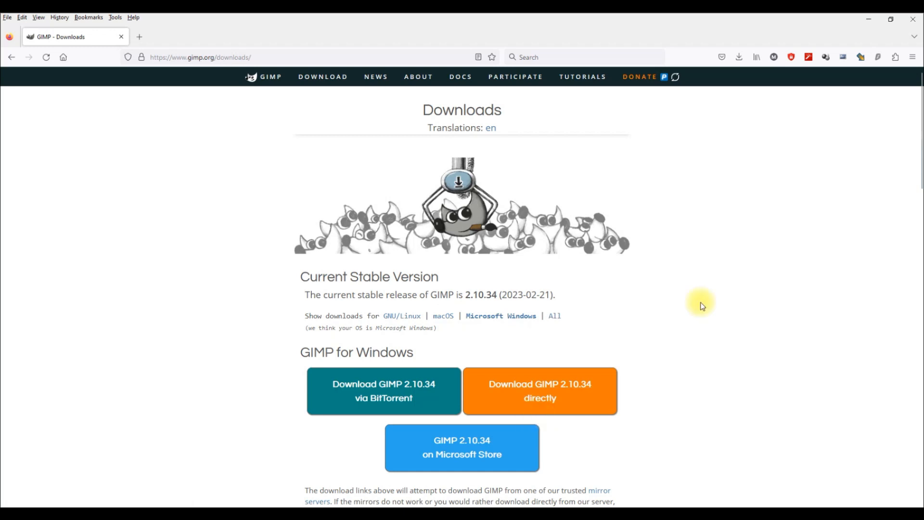
mouse_move(737, 503)
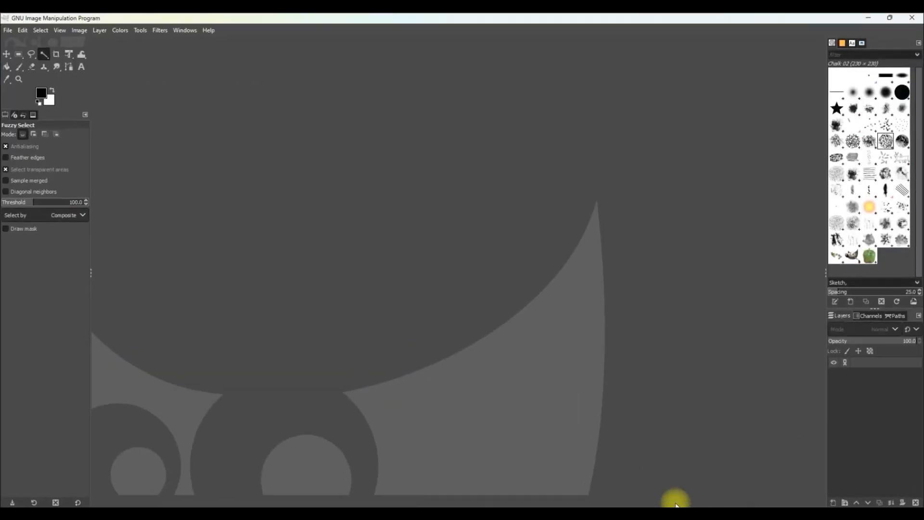
mouse_move(224, 137)
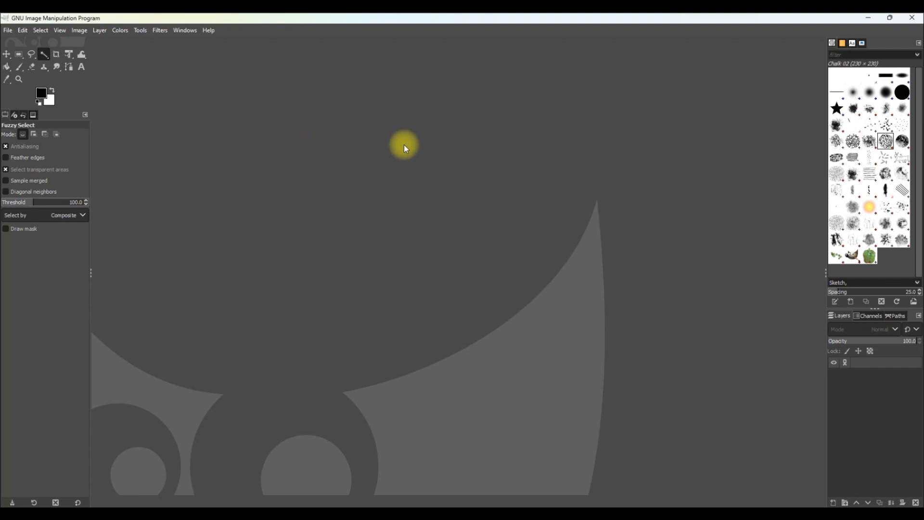
mouse_move(17, 91)
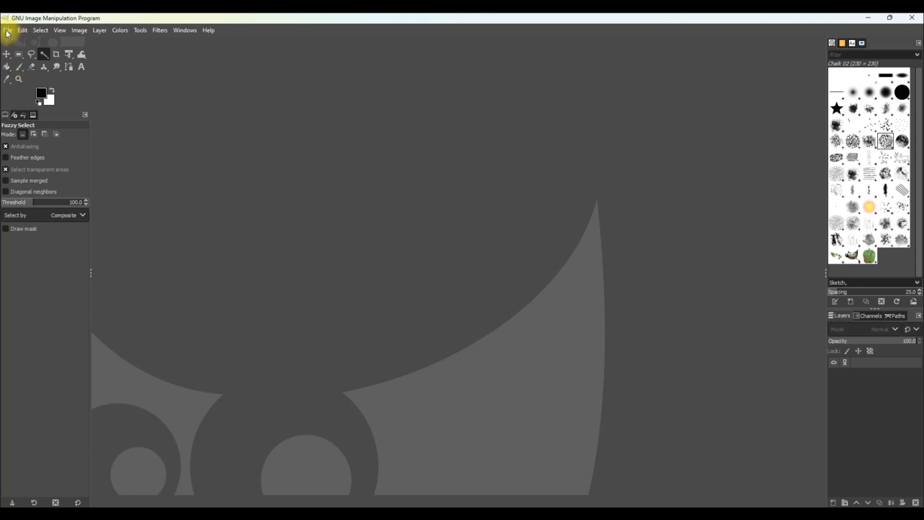
click(22, 30)
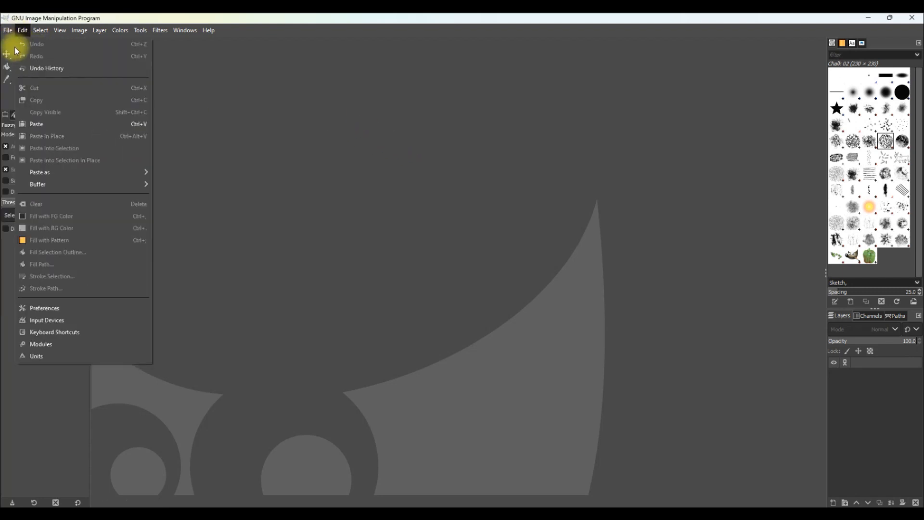
click(8, 30)
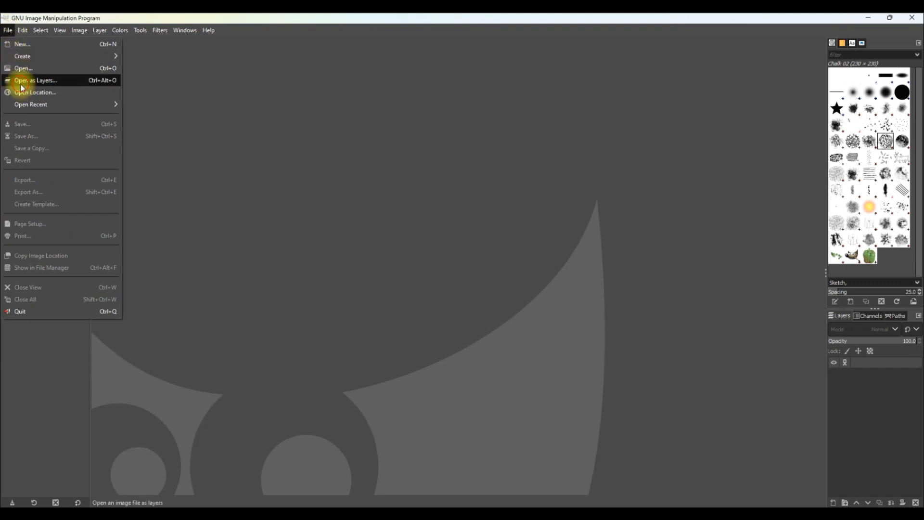
Open Blue Ring Toon.png from the Projects folder as a layer, then close it.
click(35, 80)
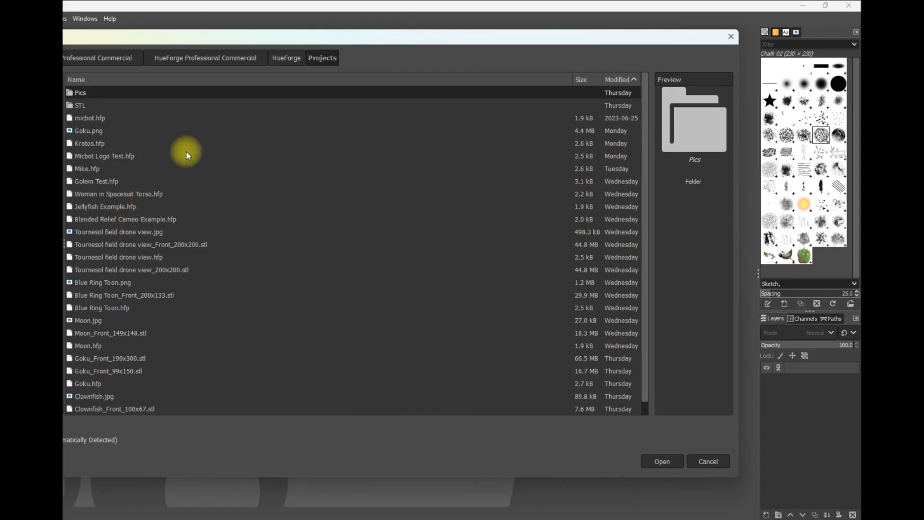
mouse_move(168, 221)
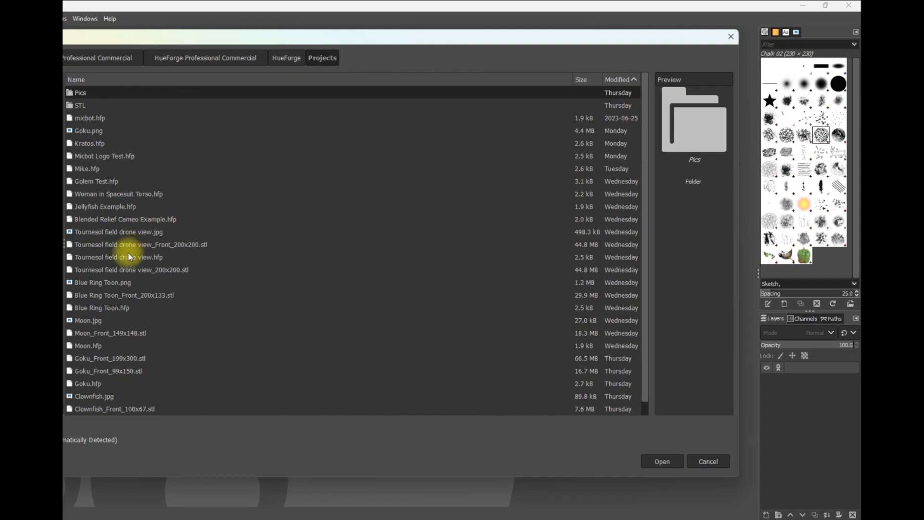
click(102, 282)
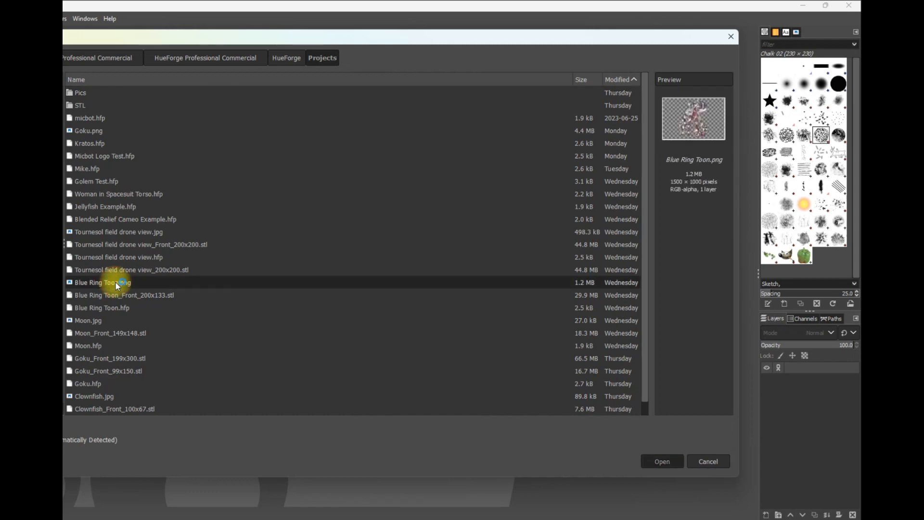
click(660, 461)
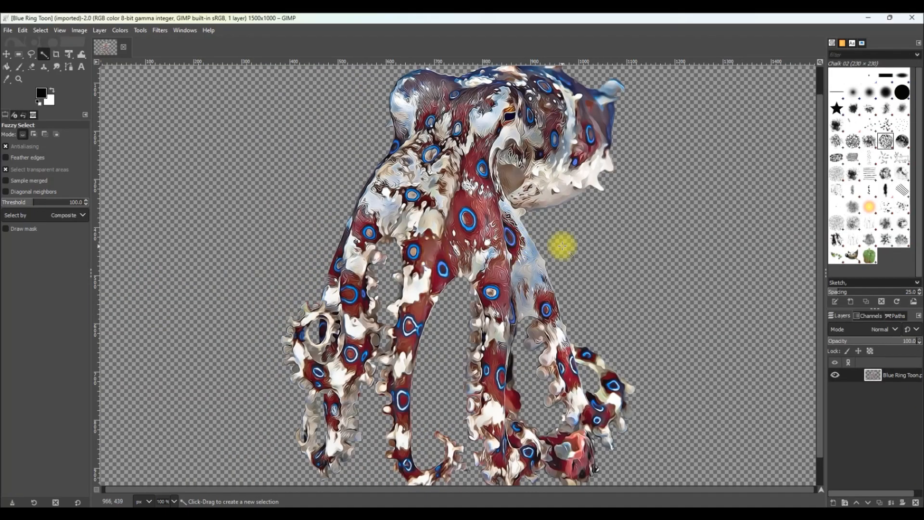
mouse_move(336, 214)
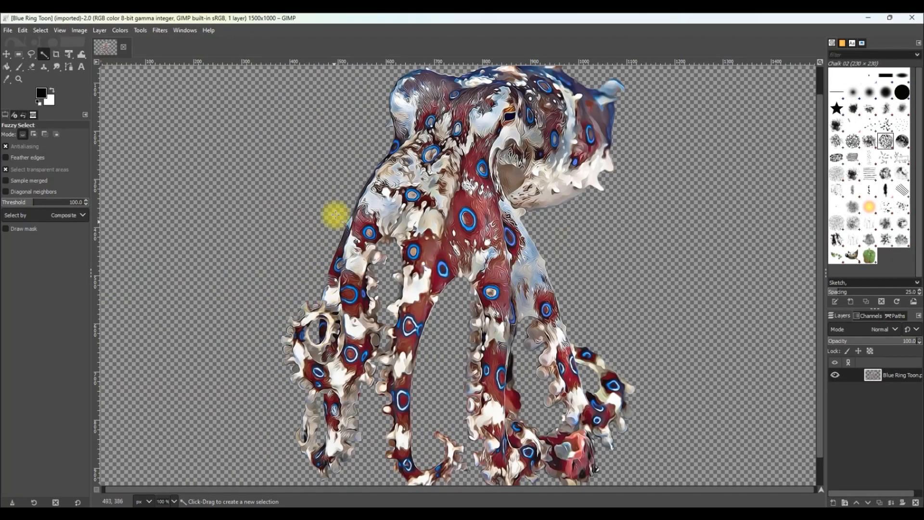
mouse_move(497, 283)
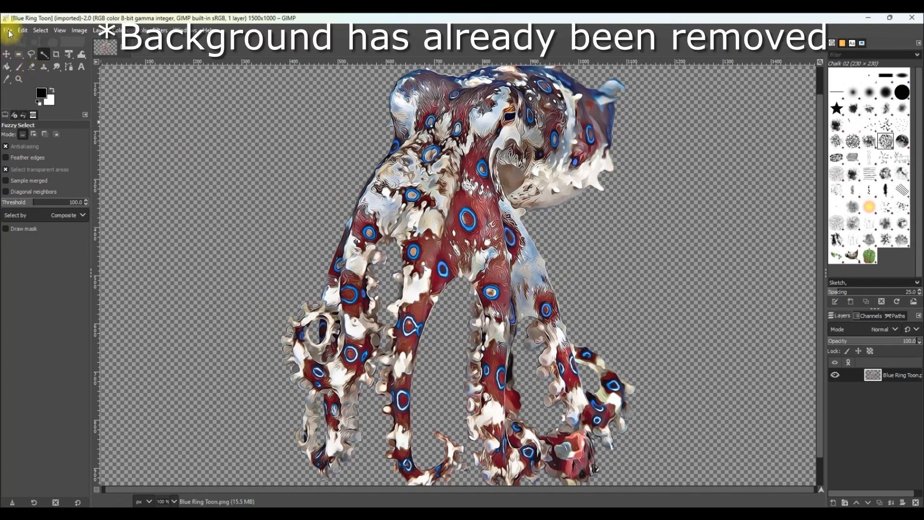
click(7, 30)
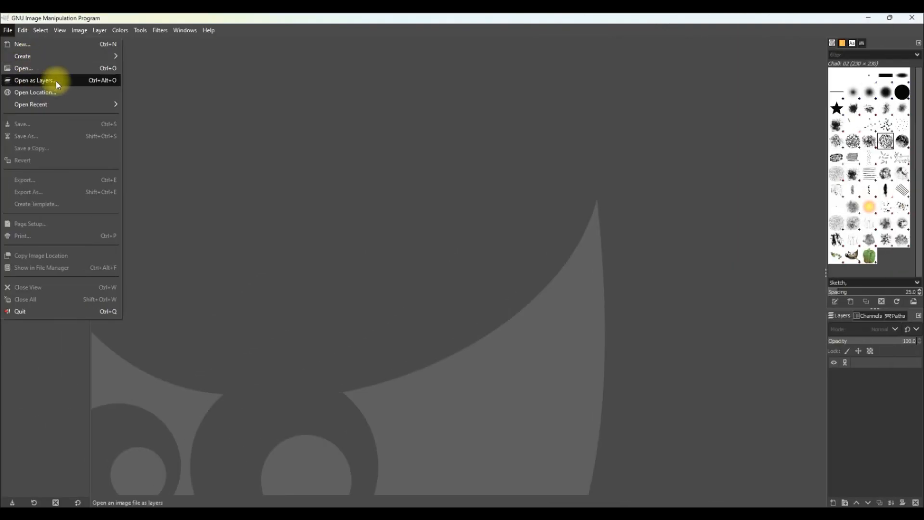
Open Tournesol field drone view.jpg as a layer for editing.
click(33, 80)
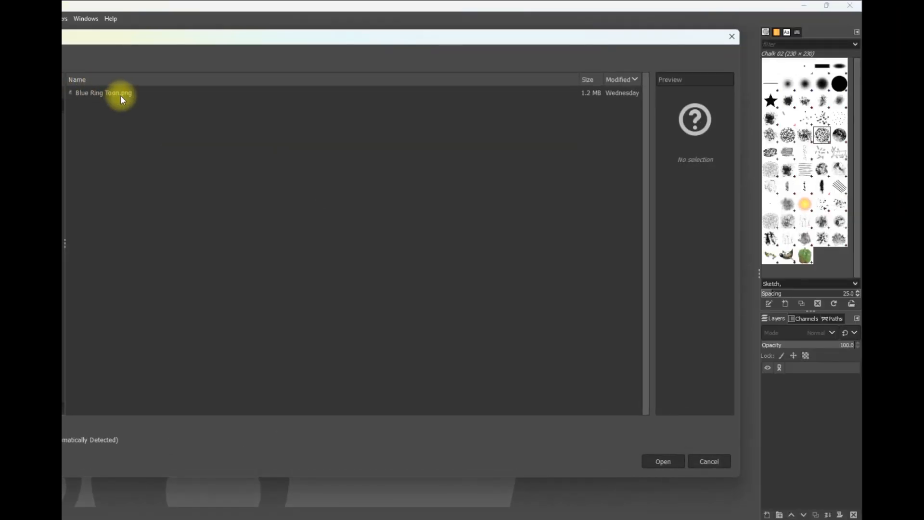
mouse_move(98, 177)
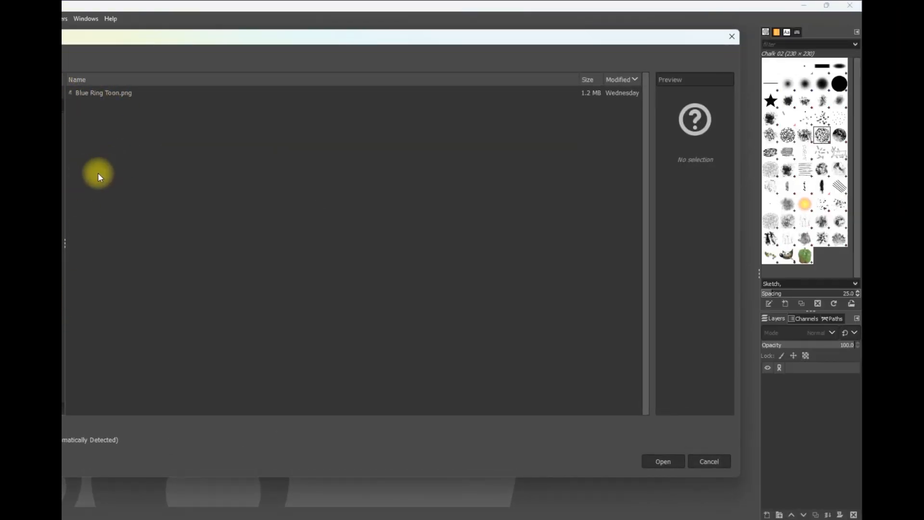
click(120, 219)
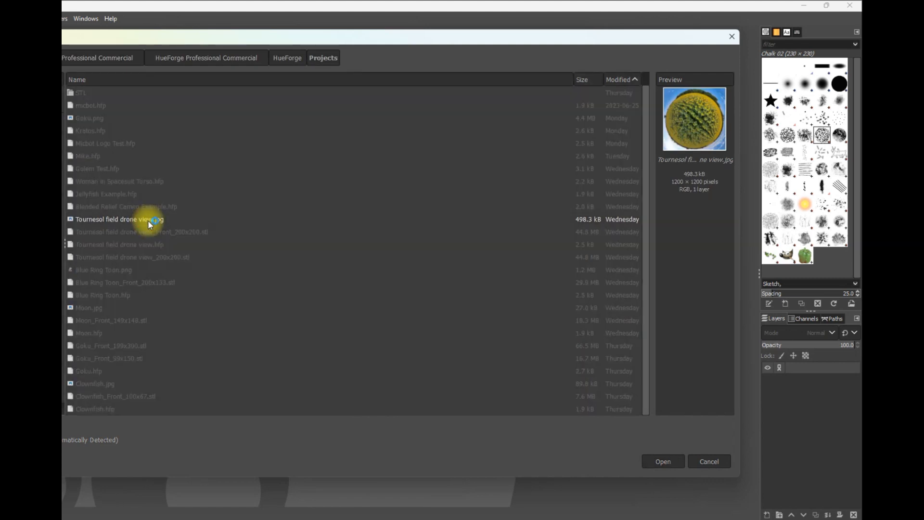
click(662, 461)
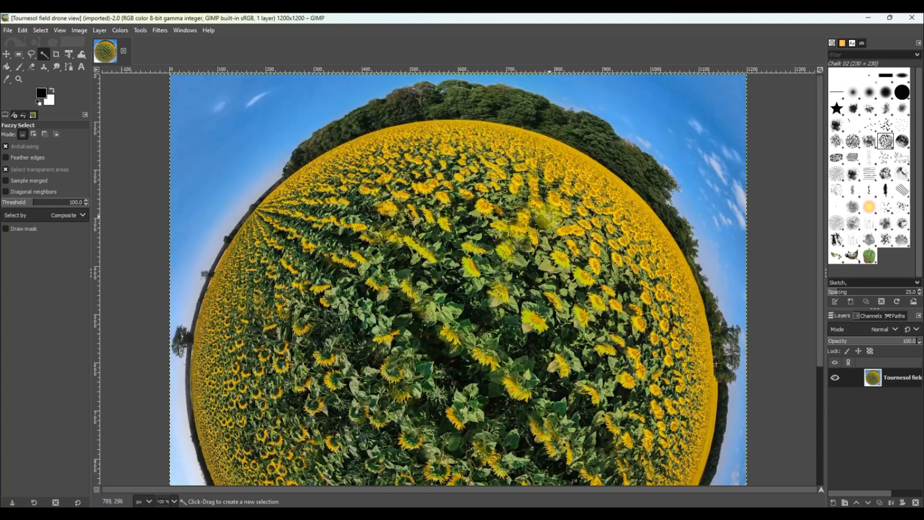
mouse_move(705, 316)
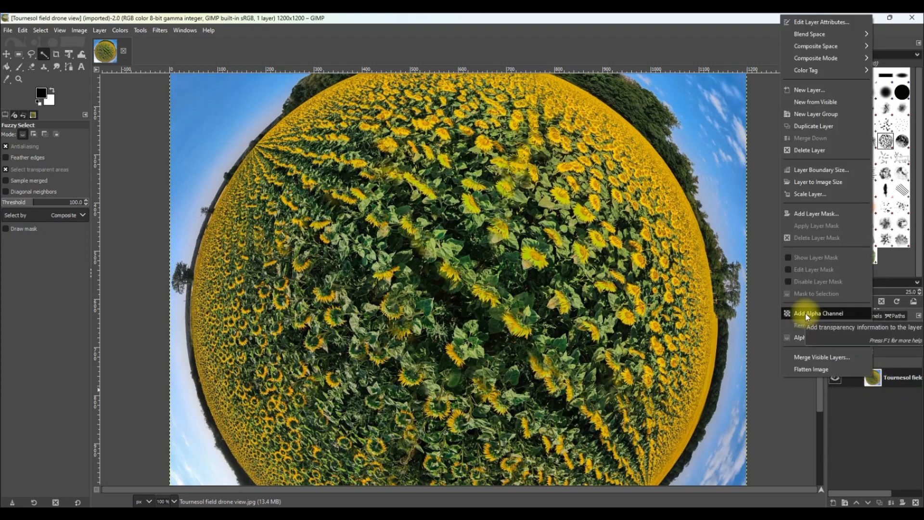
Add an alpha channel and delete the selected blue-sky areas to transparency.
click(818, 313)
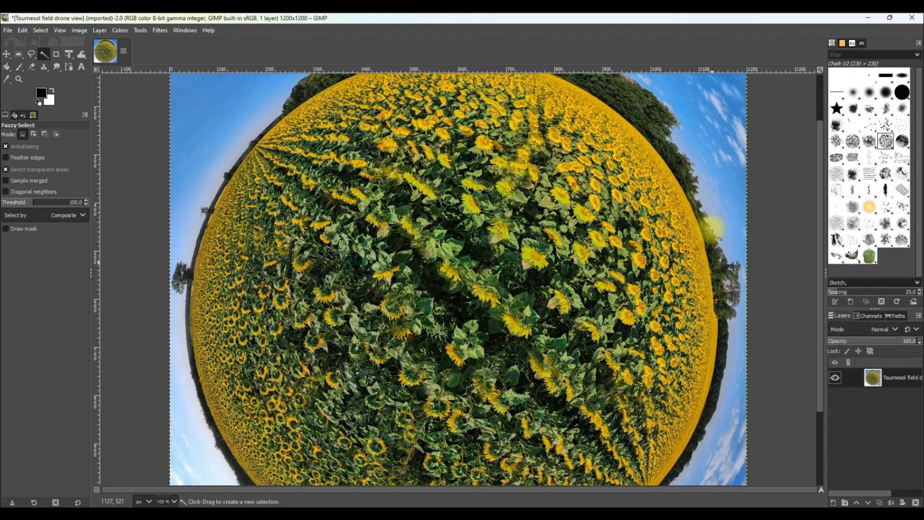
mouse_move(269, 288)
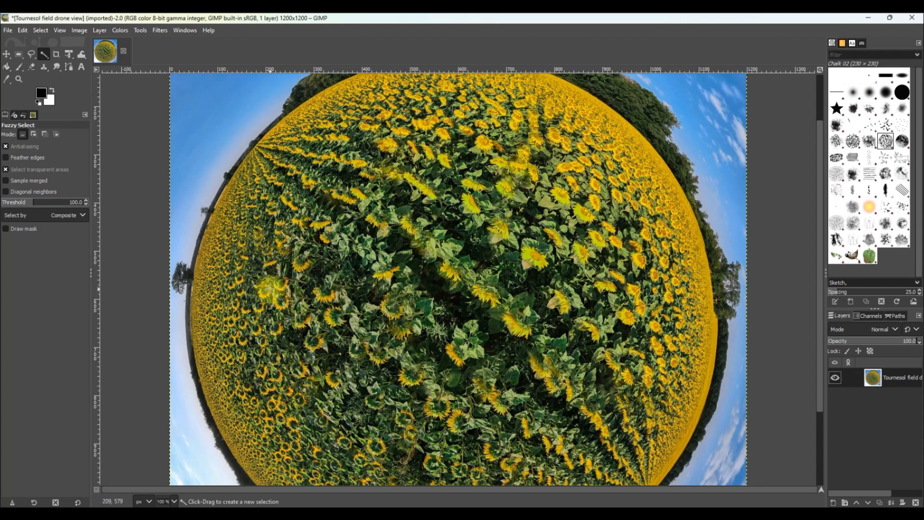
mouse_move(44, 54)
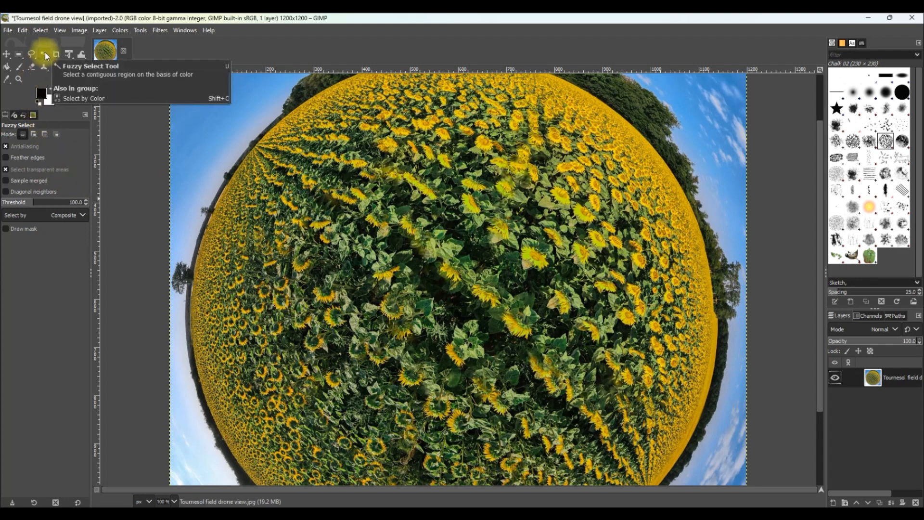
mouse_move(132, 166)
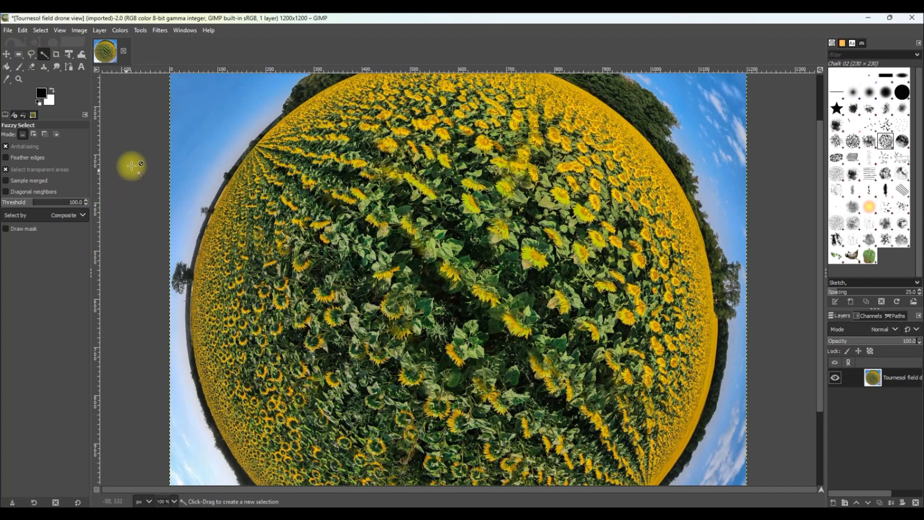
key(Delete)
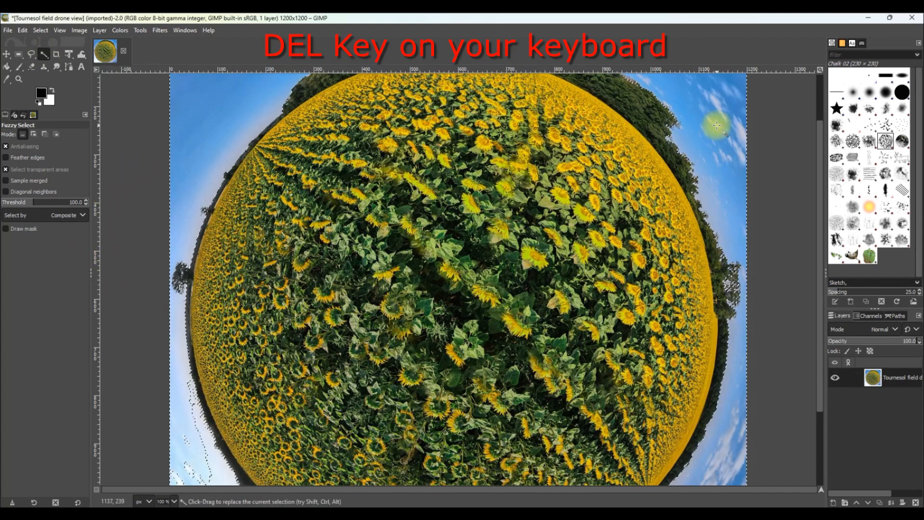
key(Delete)
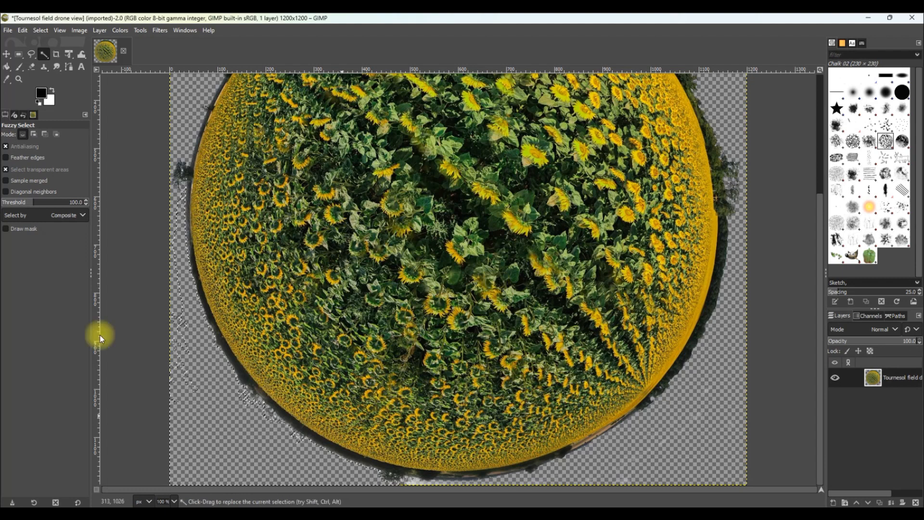
mouse_move(447, 483)
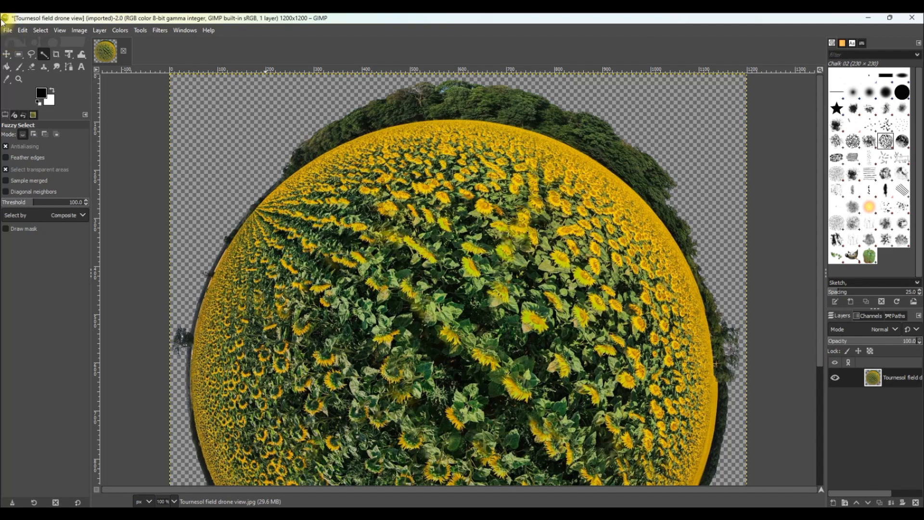
Start Export As under the new name and back out of the JPEG export.
click(6, 29)
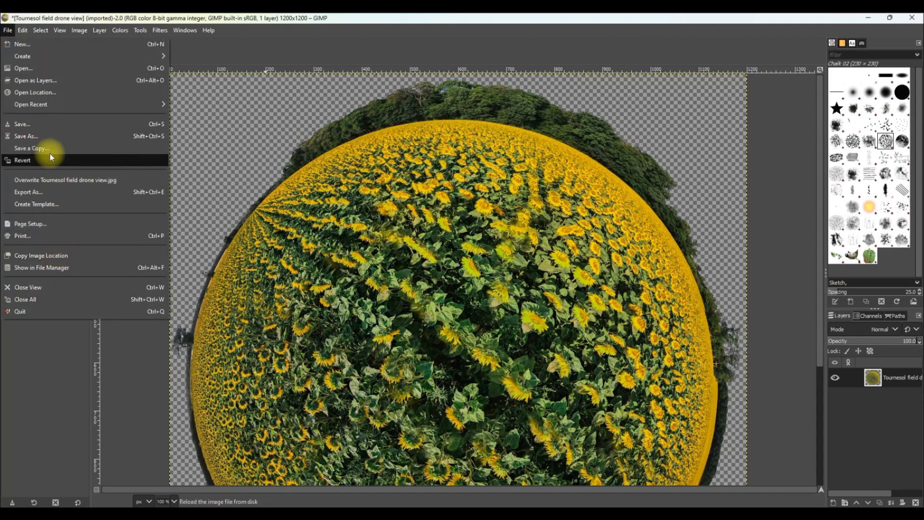
mouse_move(31, 148)
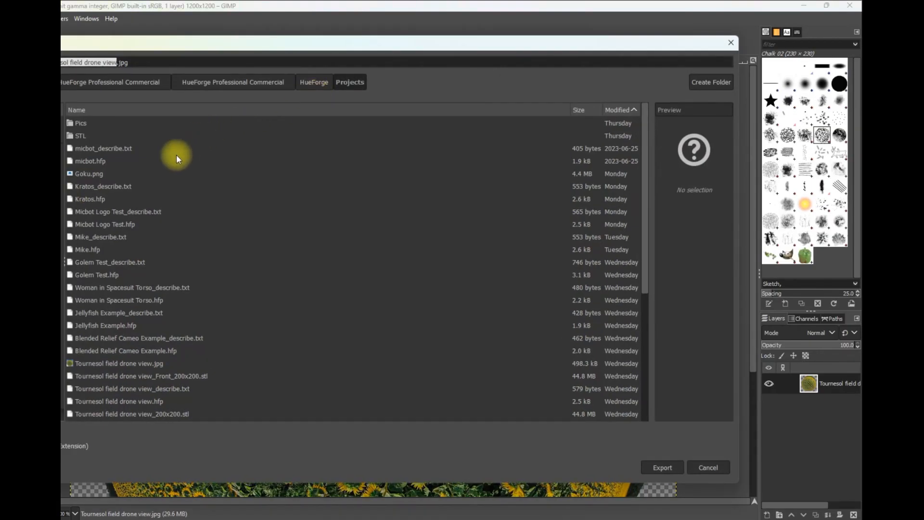
mouse_move(180, 131)
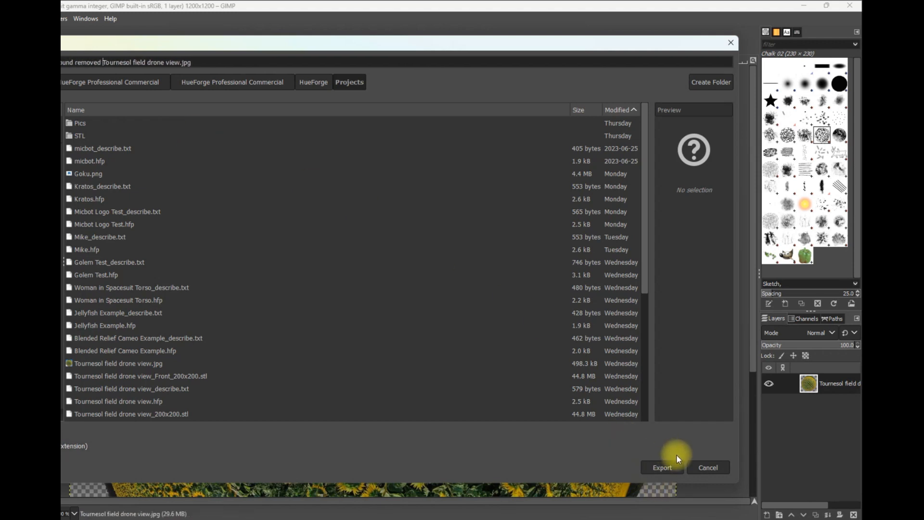
click(662, 467)
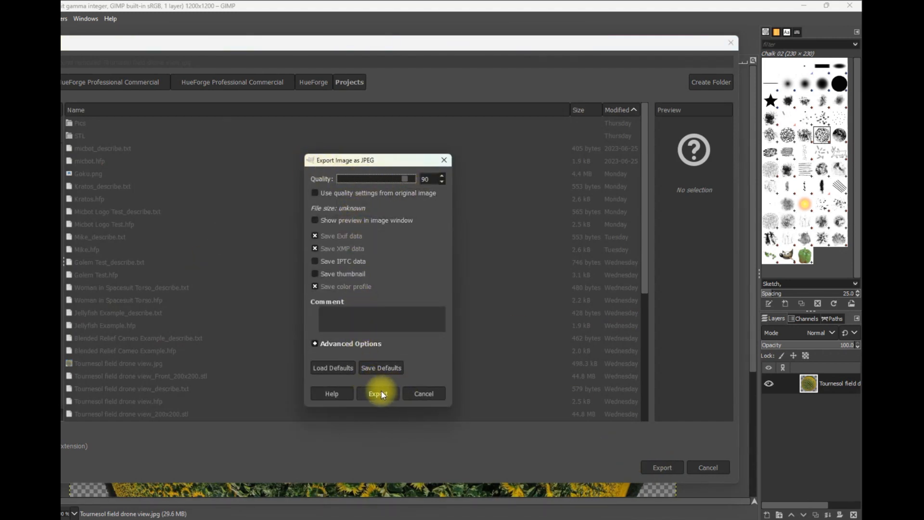
click(377, 393)
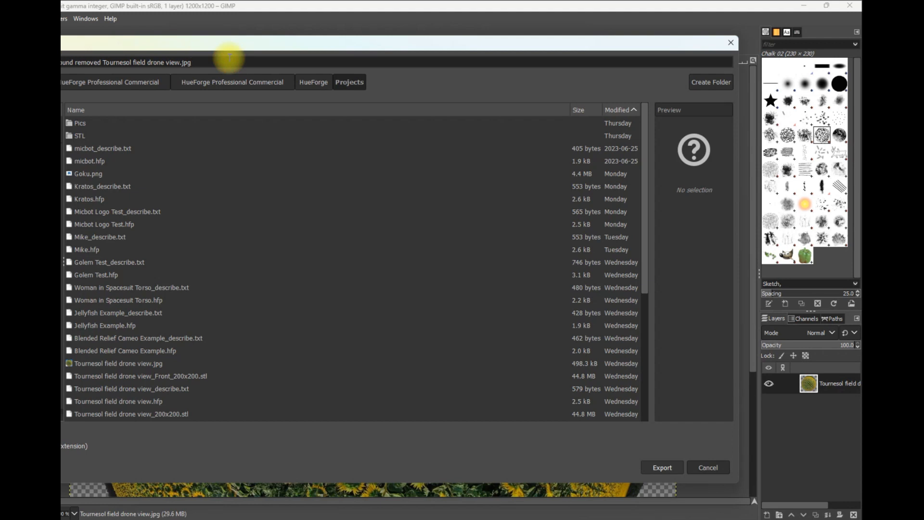
Export as Background removed Tournesol field drone view.png, confirming the PNG options.
key(BackSpace)
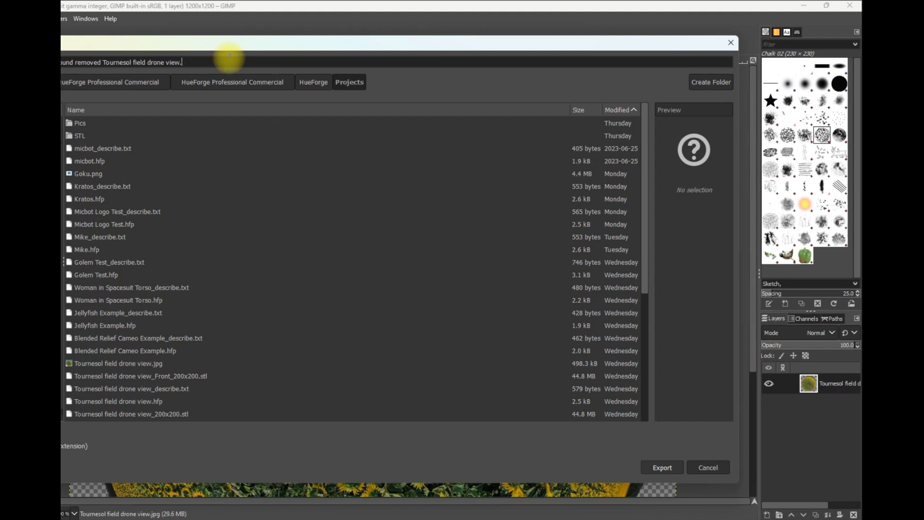
text(.png)
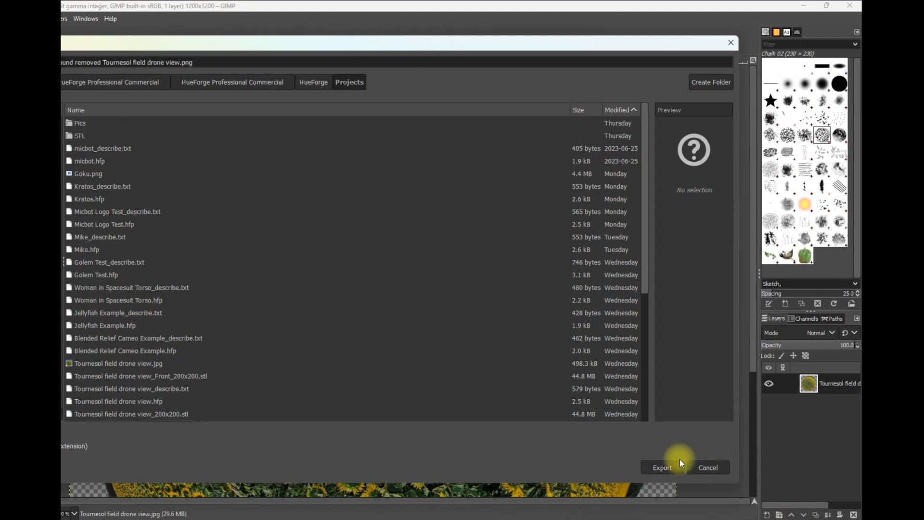
click(661, 467)
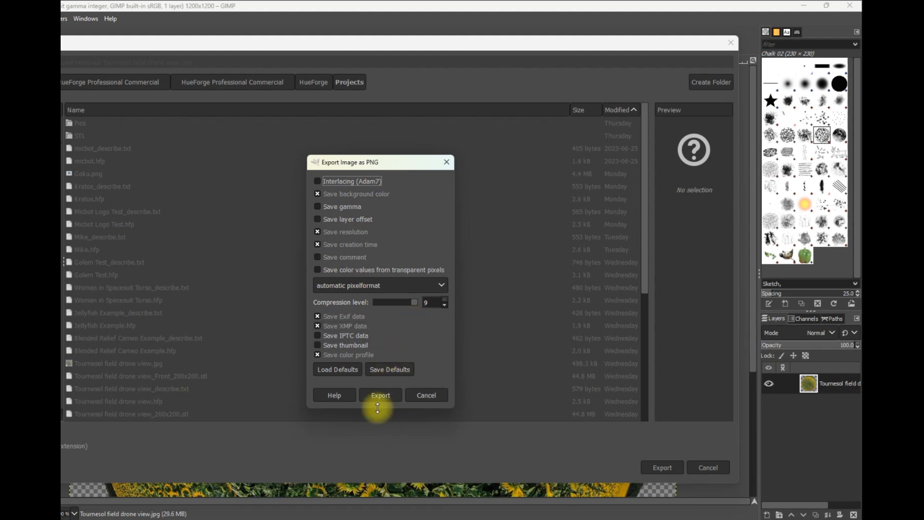
click(381, 395)
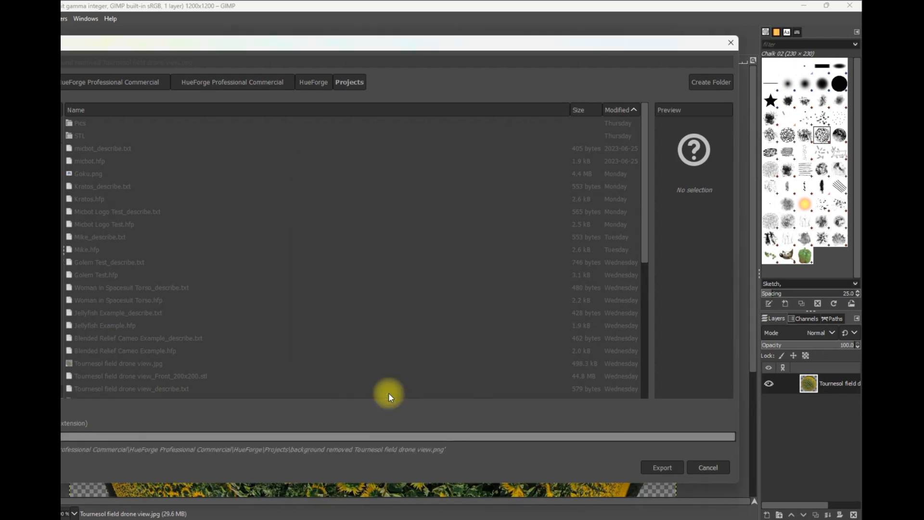
click(661, 466)
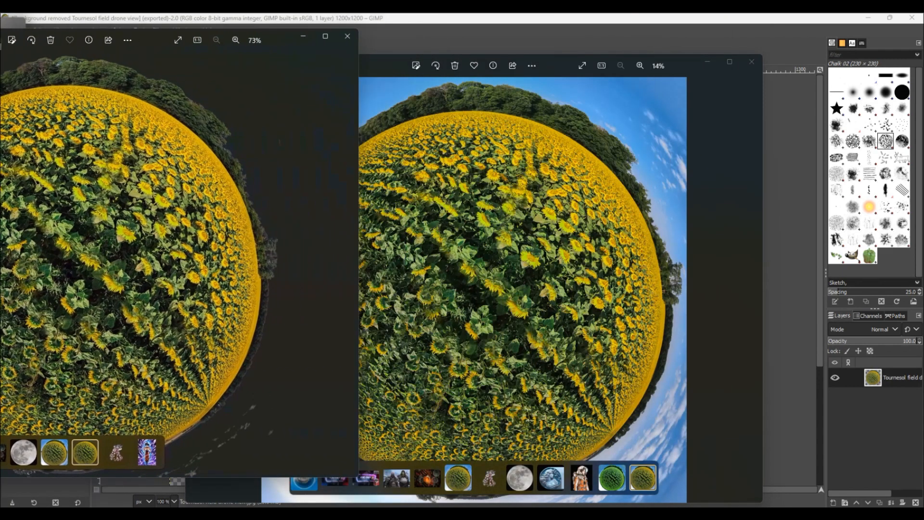
click(725, 41)
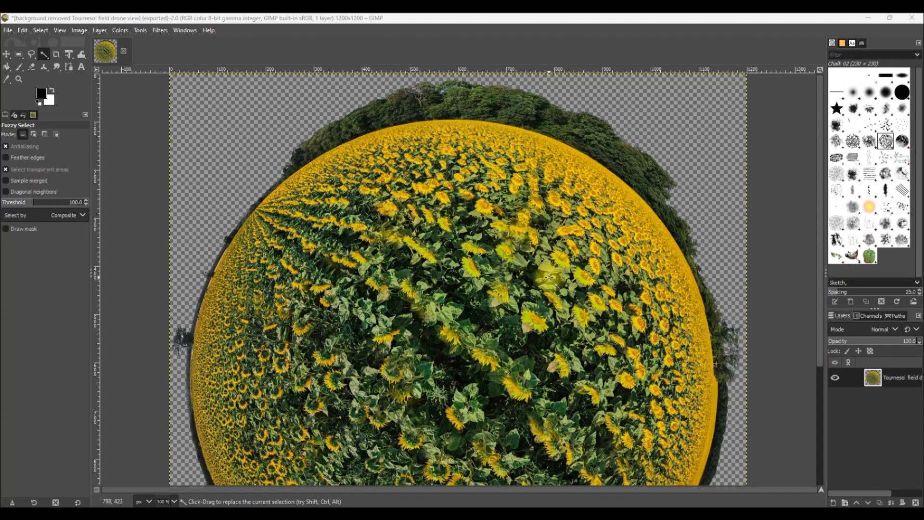
mouse_move(535, 280)
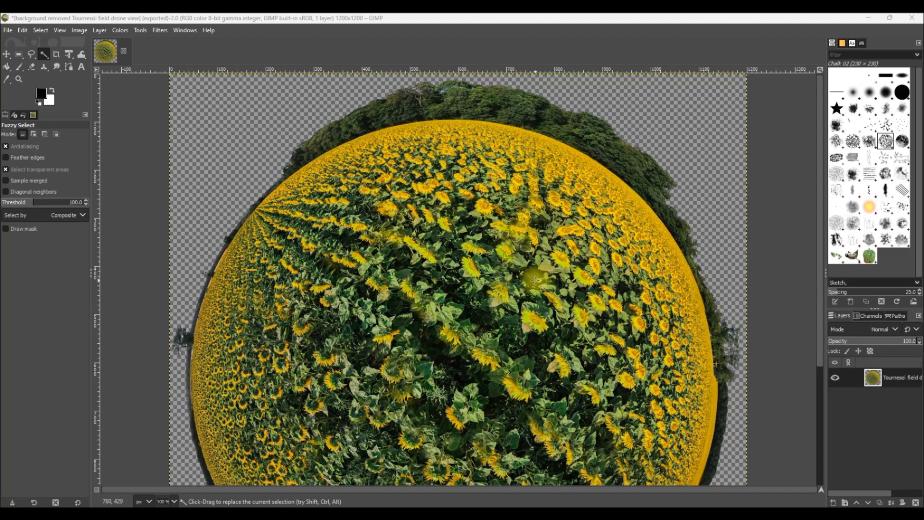